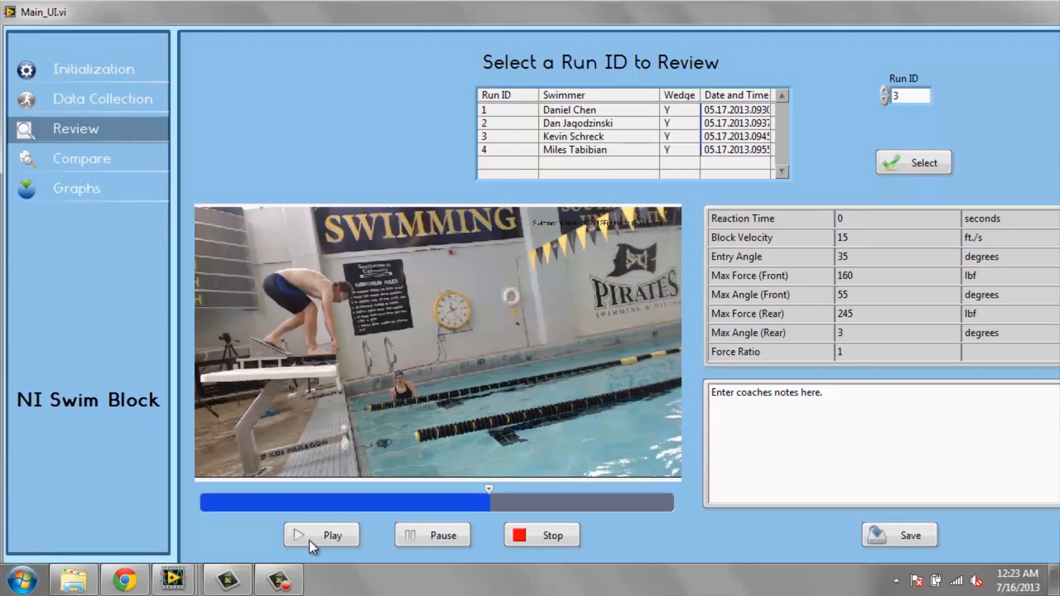
# Step: Play run 3's dive video, then scroll to the Swimmer Component Forces vs. Time graph
pyautogui.click(321, 535)
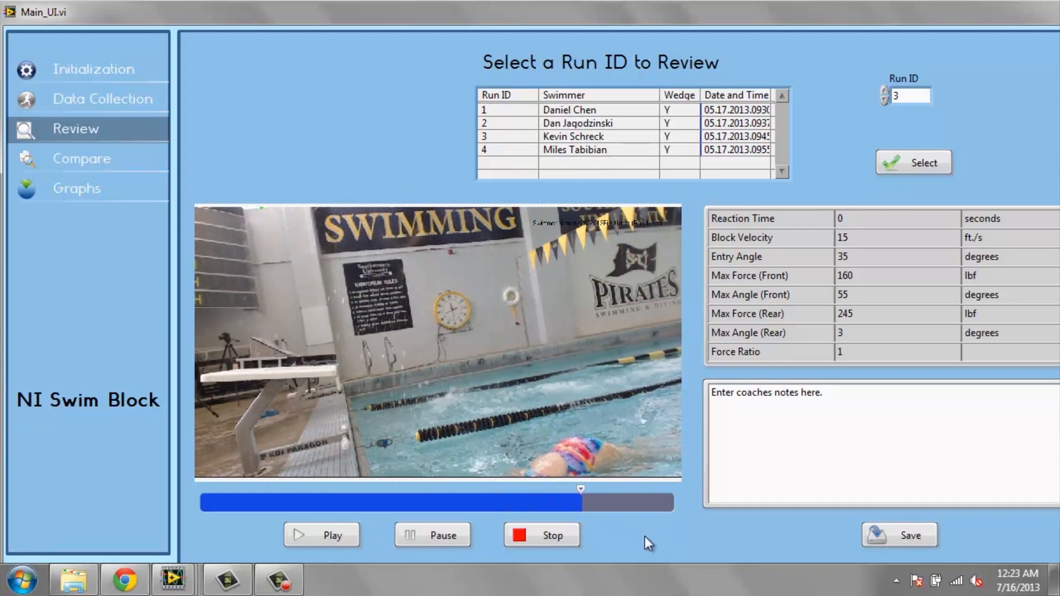
pyautogui.scroll(-3)
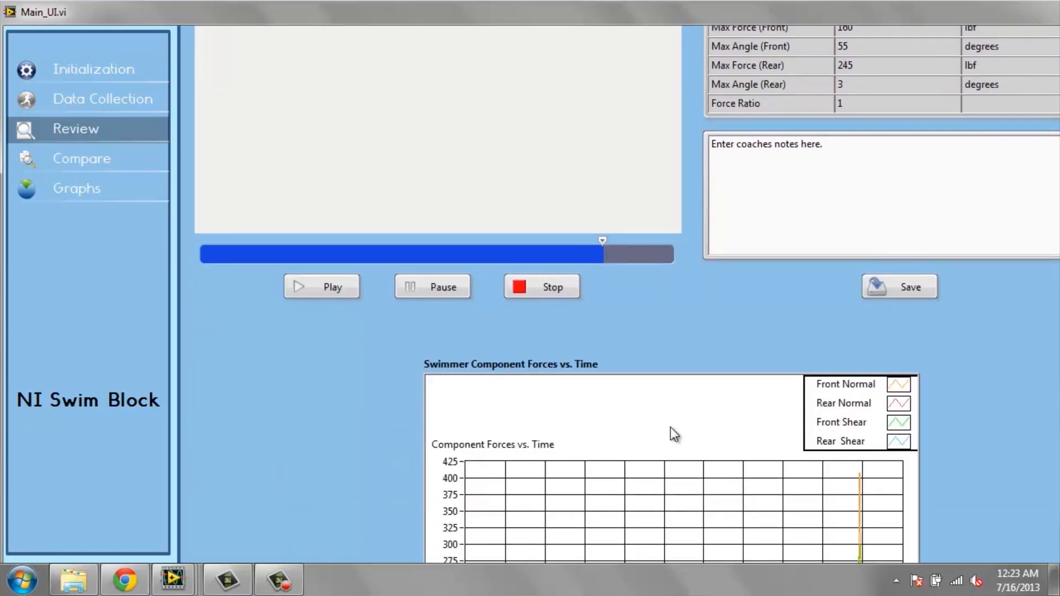
pyautogui.click(93, 68)
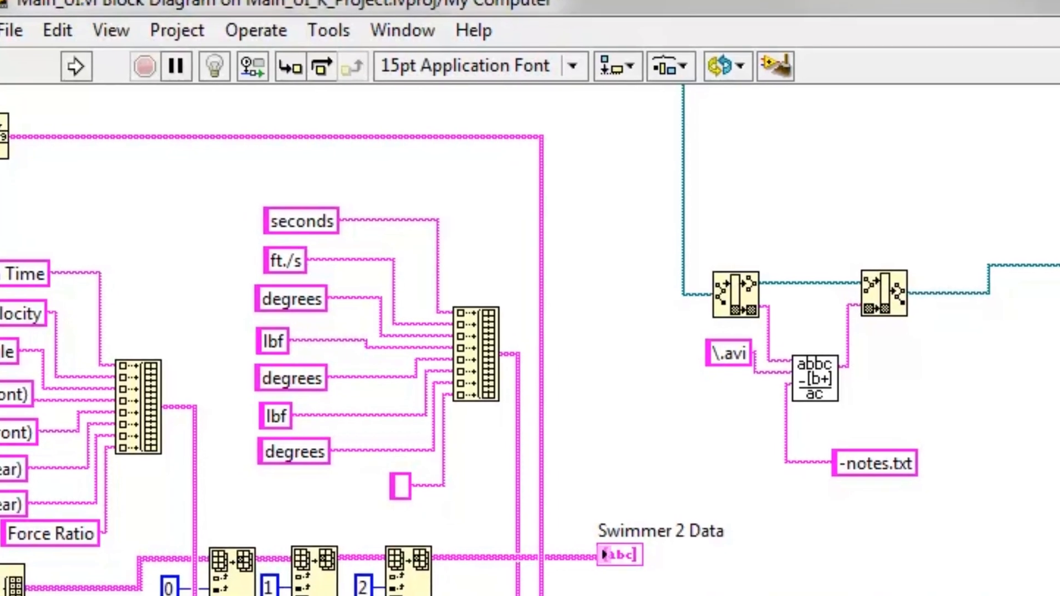
# Step: Scroll through the Main_UI.vi block diagram wiring with its unit labels and notes file logic
pyautogui.scroll(-3)
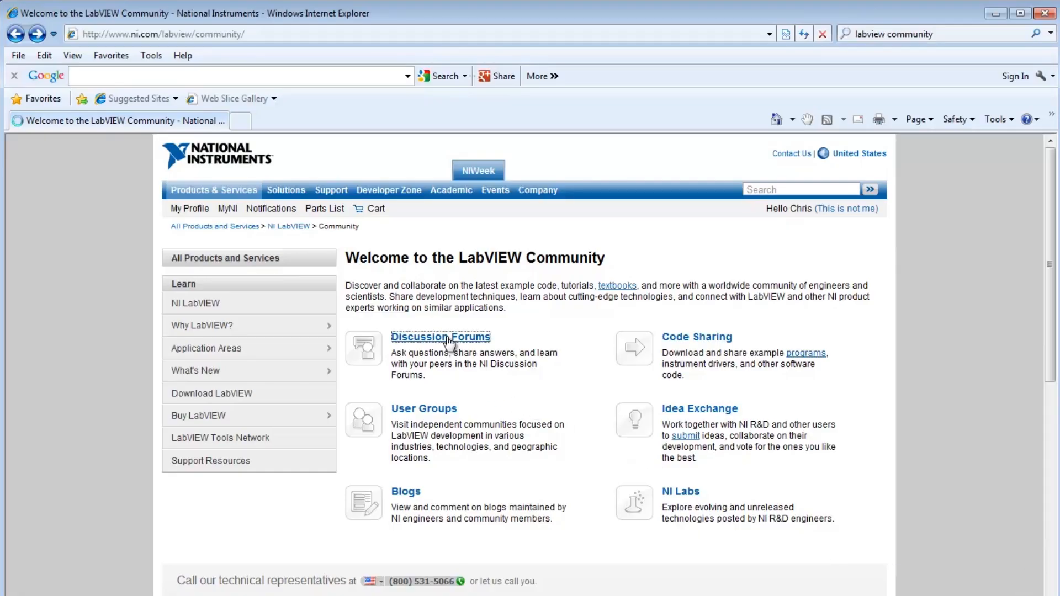
# Step: Search the discussion forums for 'Wii' and open the Use Wii Balance Board in LabVIEW thread
pyautogui.click(441, 337)
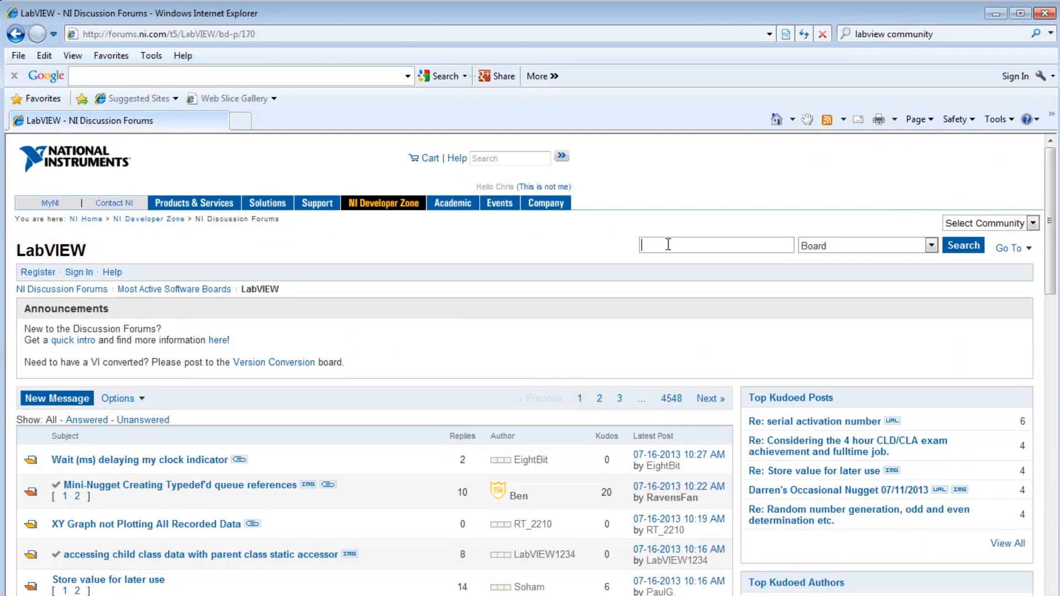
pyautogui.write('Wii')
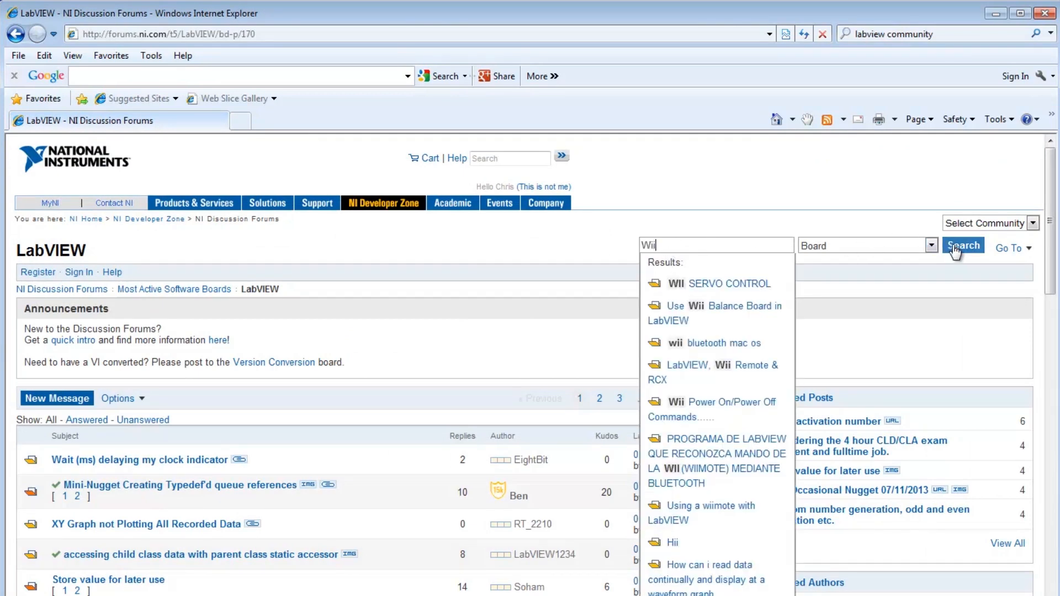
pyautogui.click(715, 312)
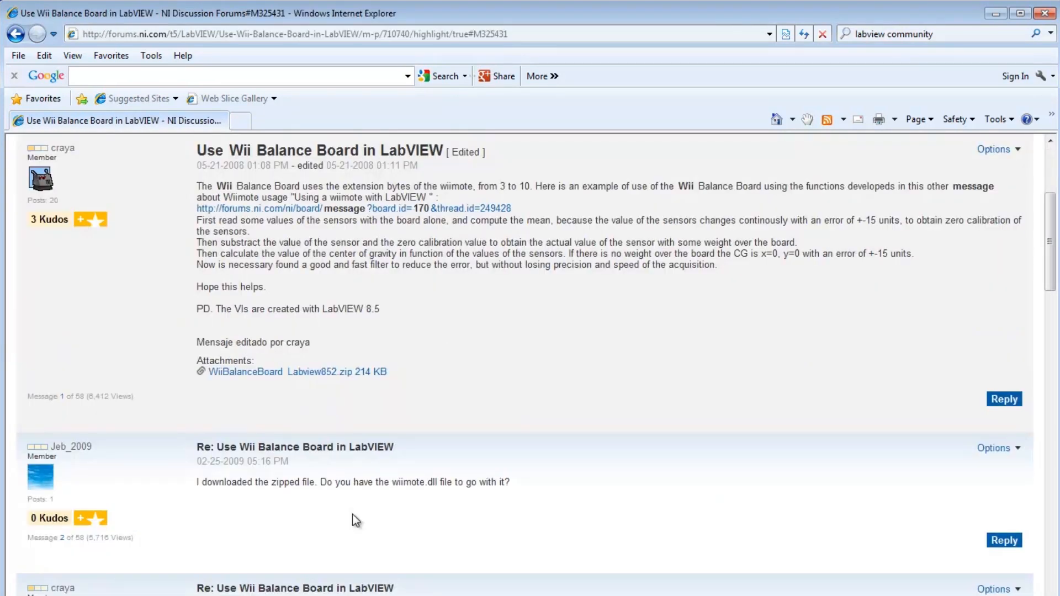